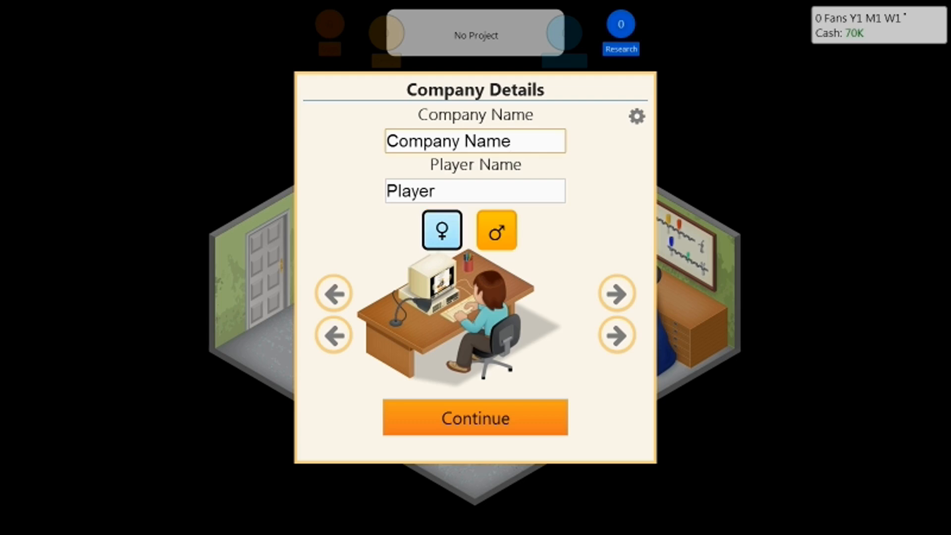
- Enter company 'New comp', player 'Player54', pick another character look and continue
triple_click(474, 141)
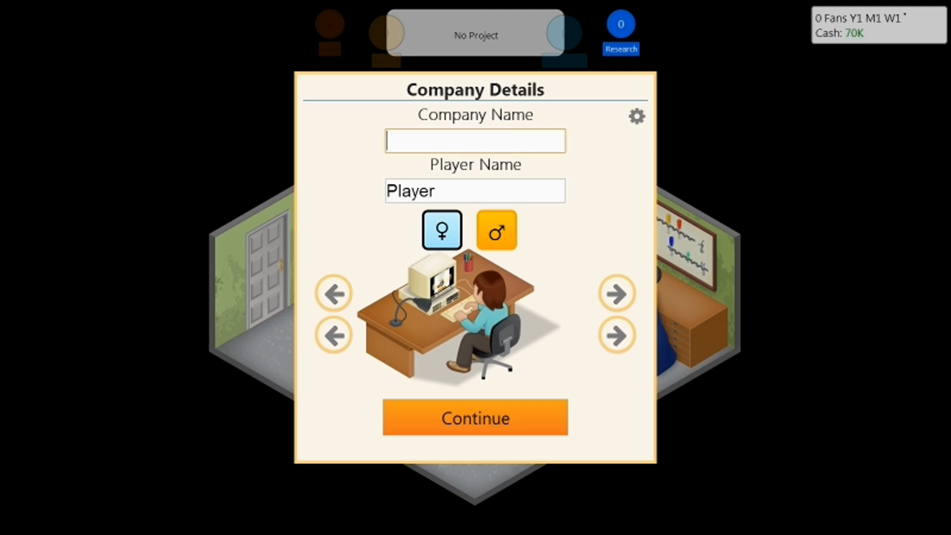
text(New comp)
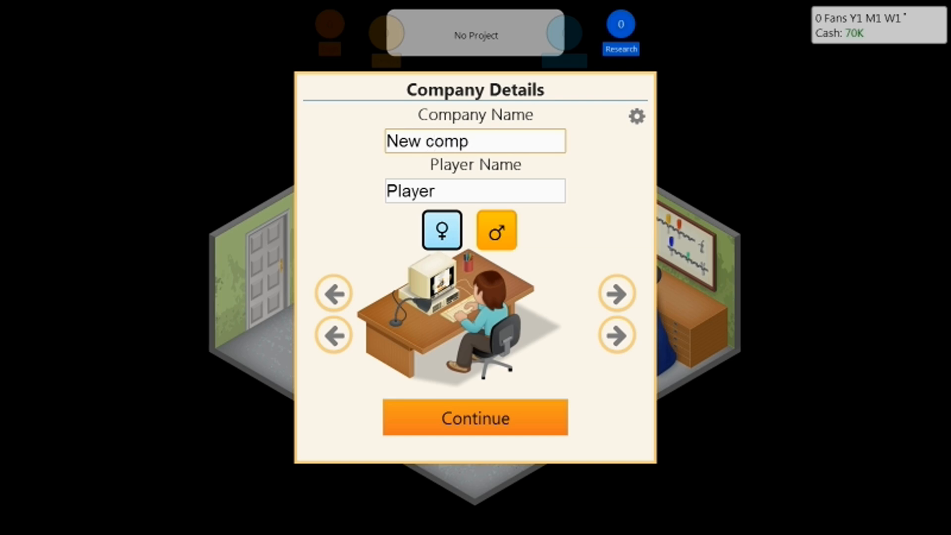
text(5)
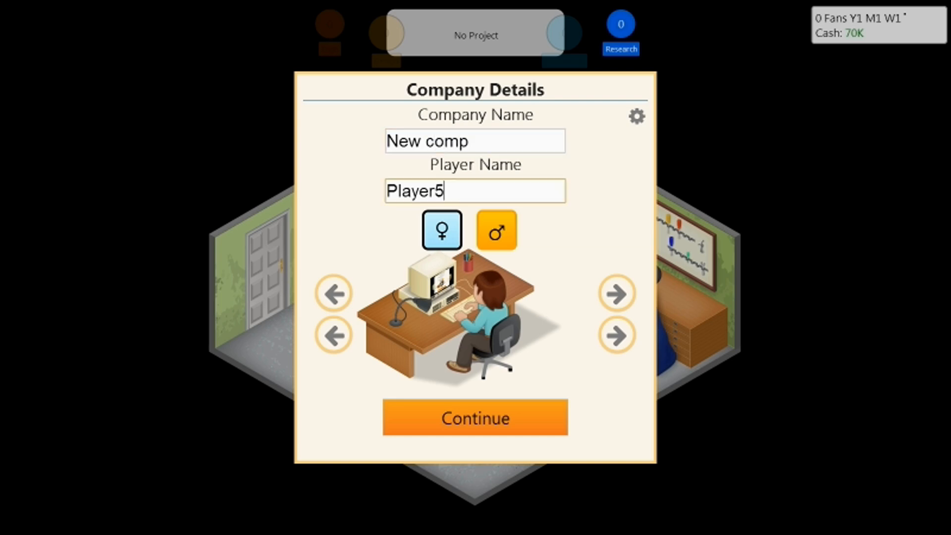
text(4)
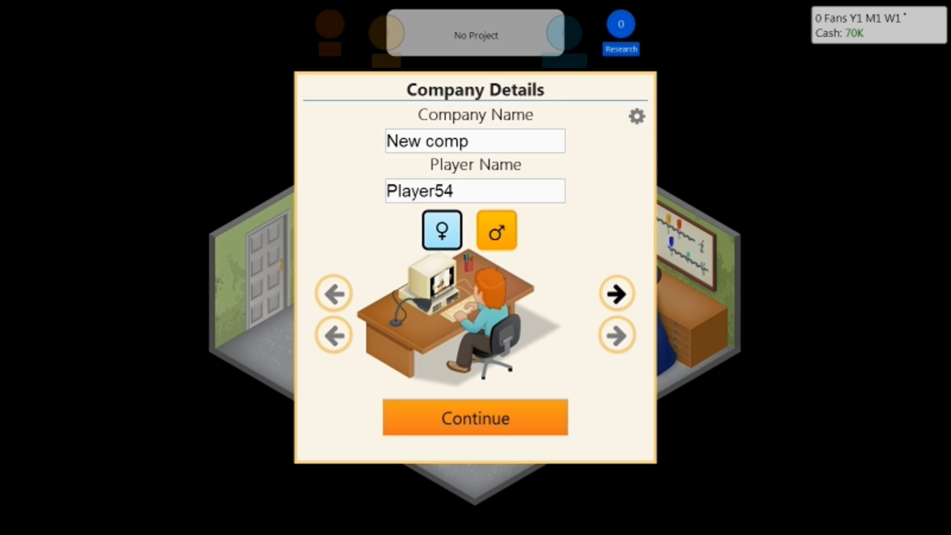
click(618, 293)
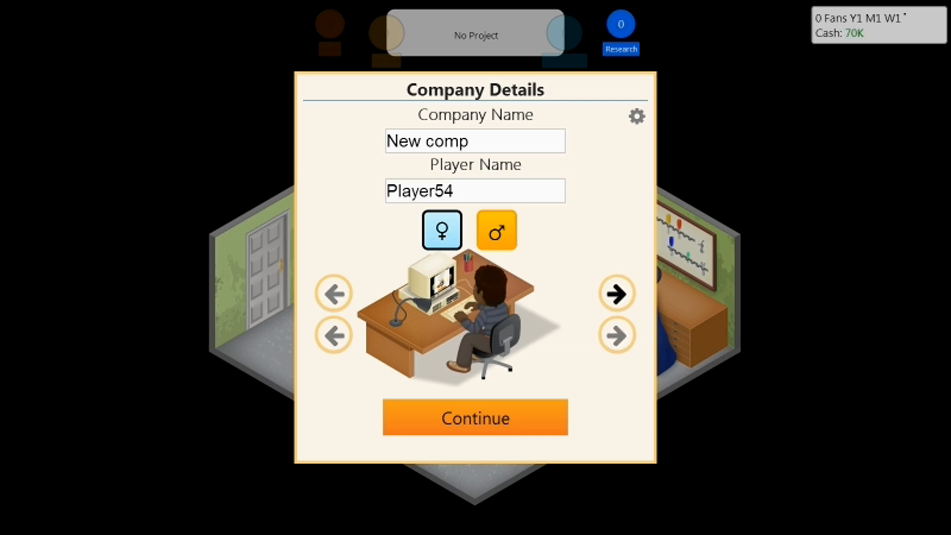
click(475, 418)
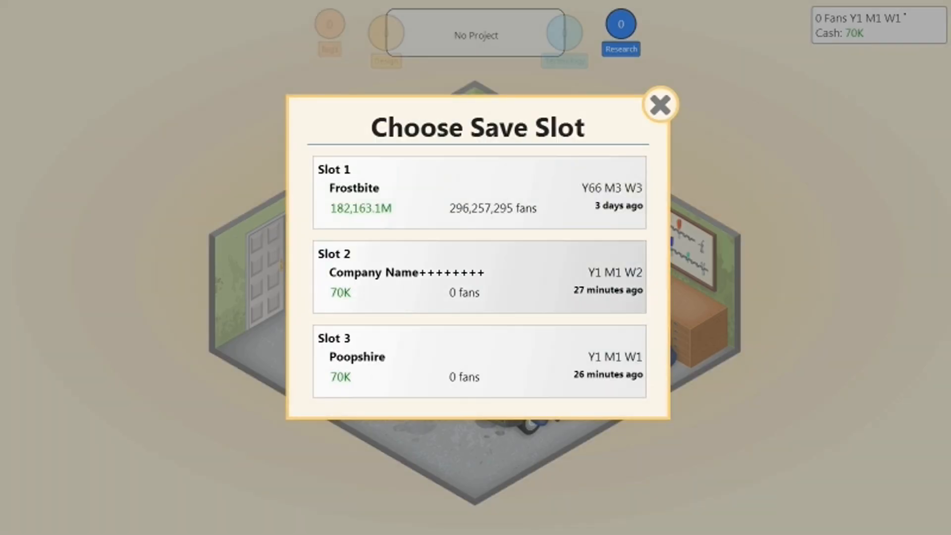
- Close the save slot dialog and leave the game for the desktop
click(480, 276)
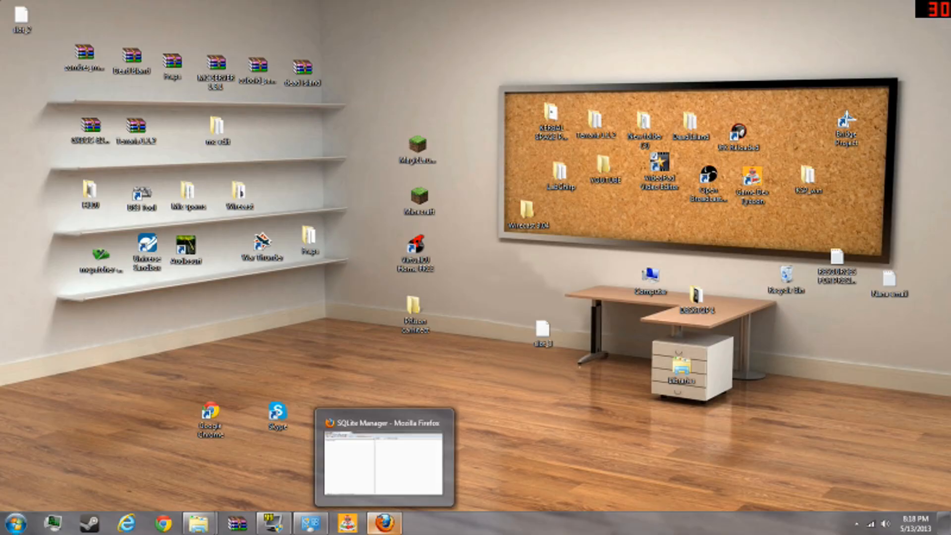
- Search installed add-ons for 'Sqlite', confirm SQLite Manager 0.8.0, and return to its window
click(383, 456)
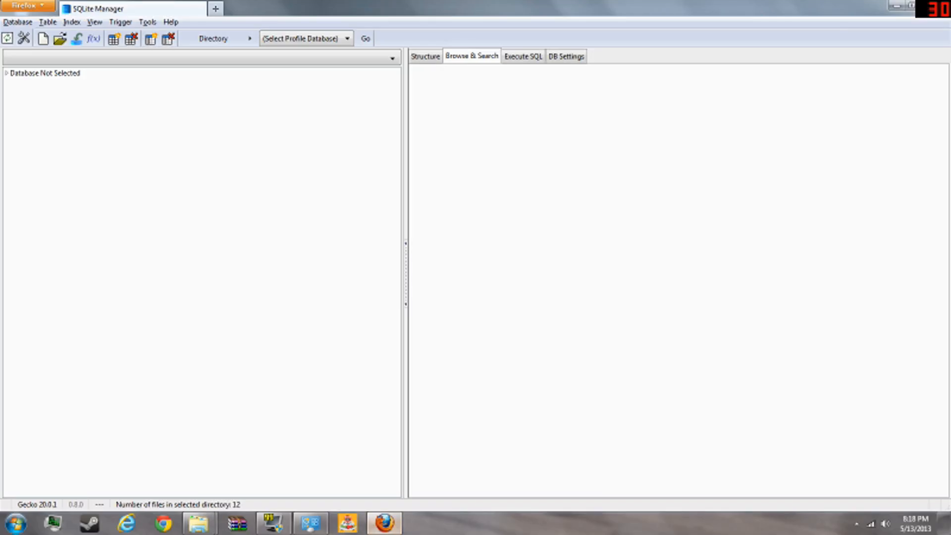
click(27, 6)
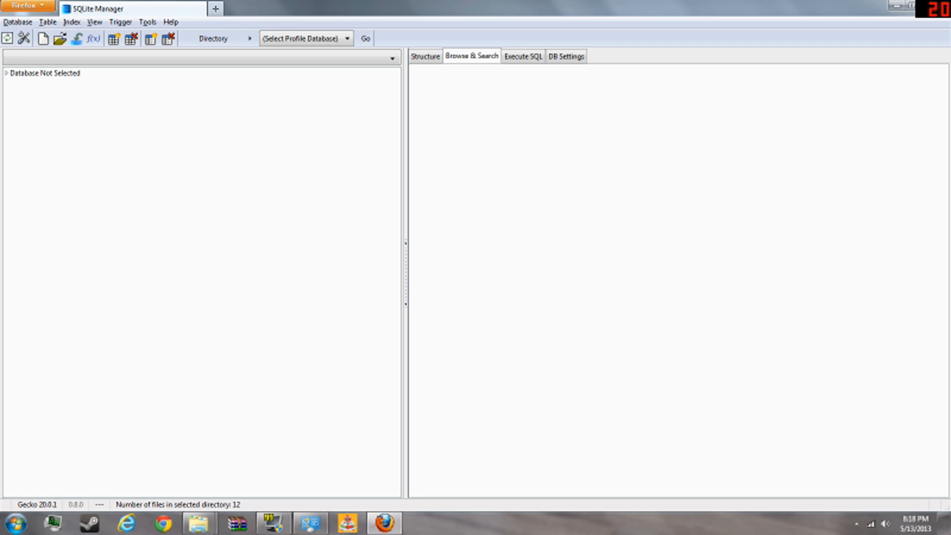
click(26, 6)
text(Sq)
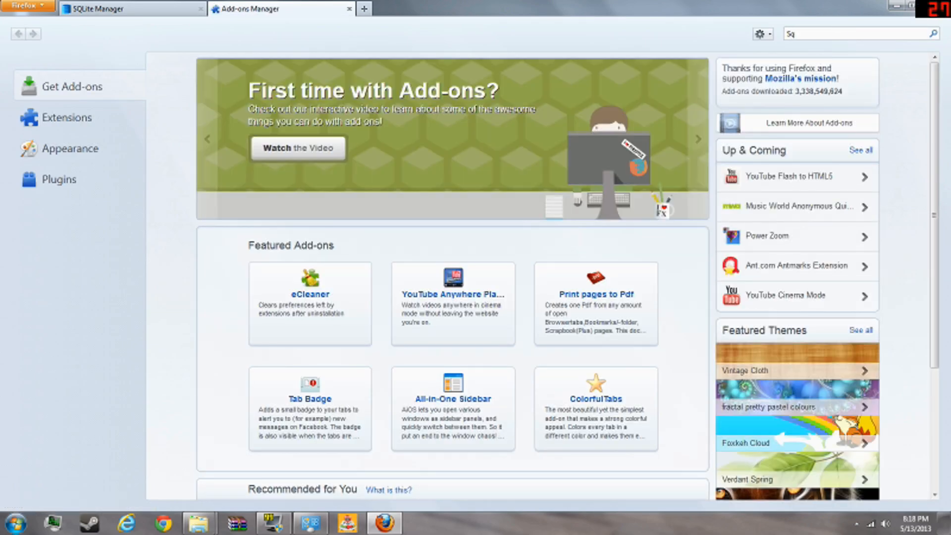
text(lite)
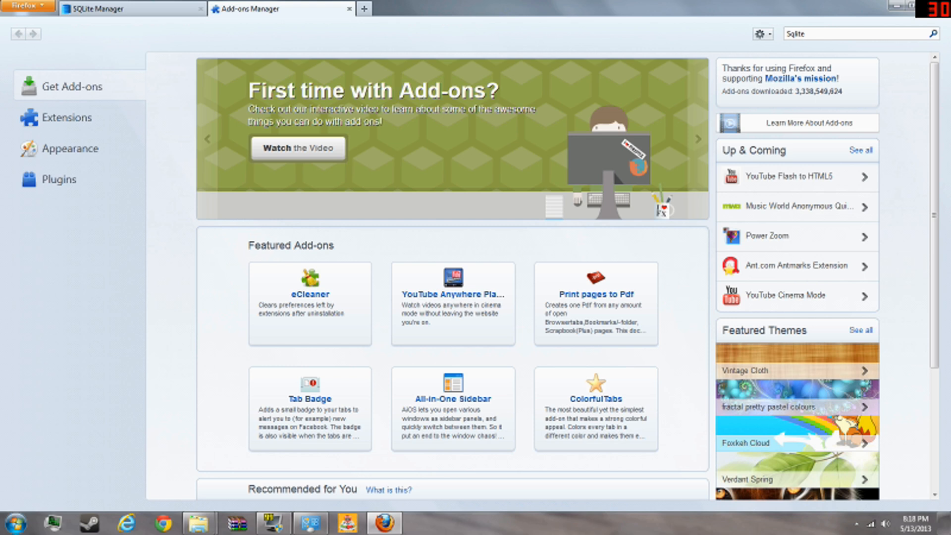
key(Return)
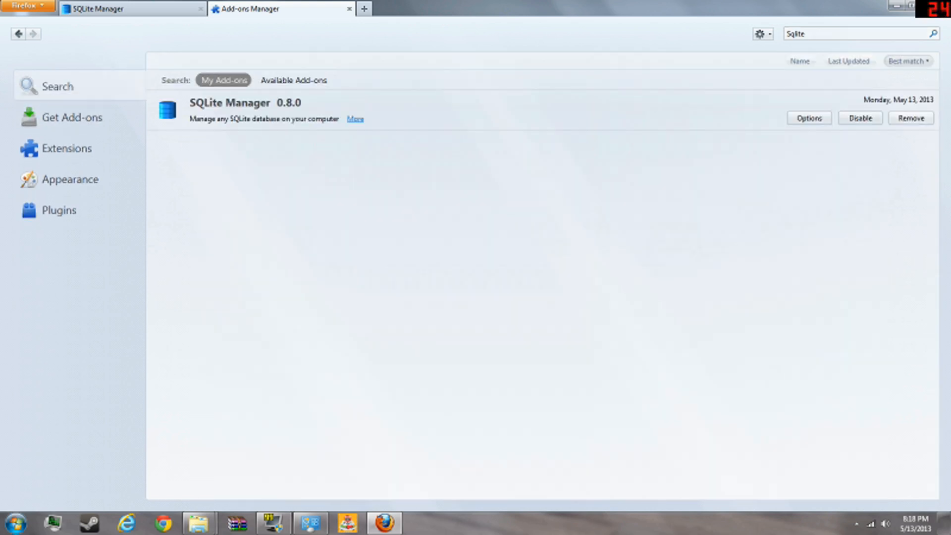
click(129, 9)
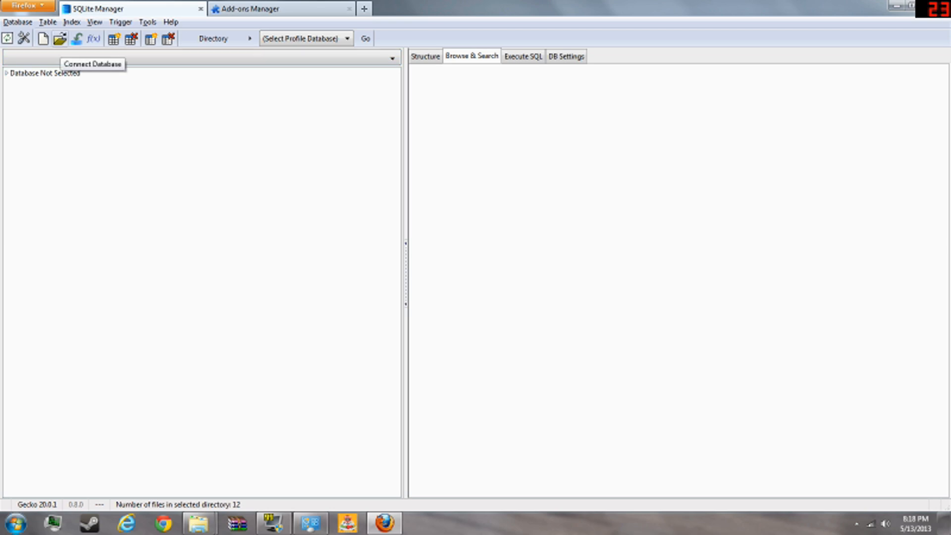
- Connect Database and browse to AppData\Local\Game Dev Tycoon\Local Storage
click(58, 38)
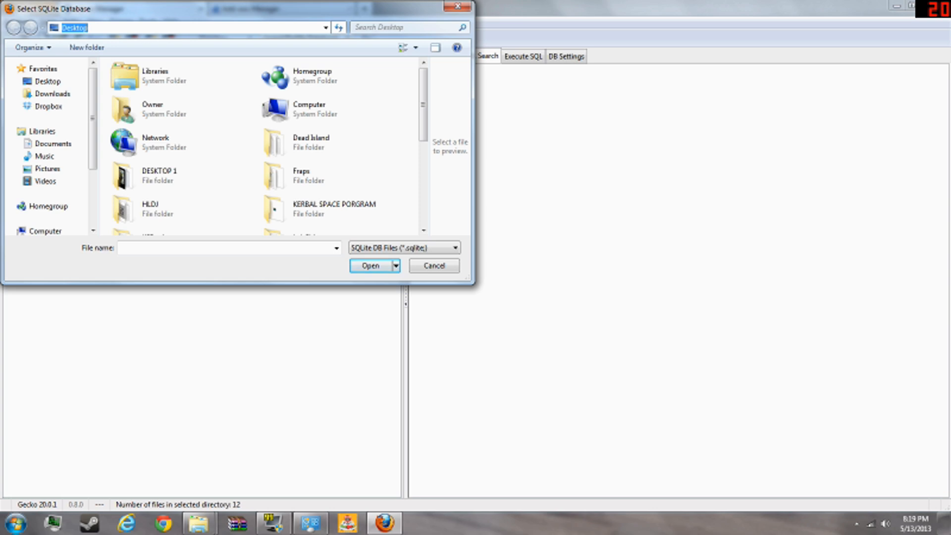
text(%appdat)
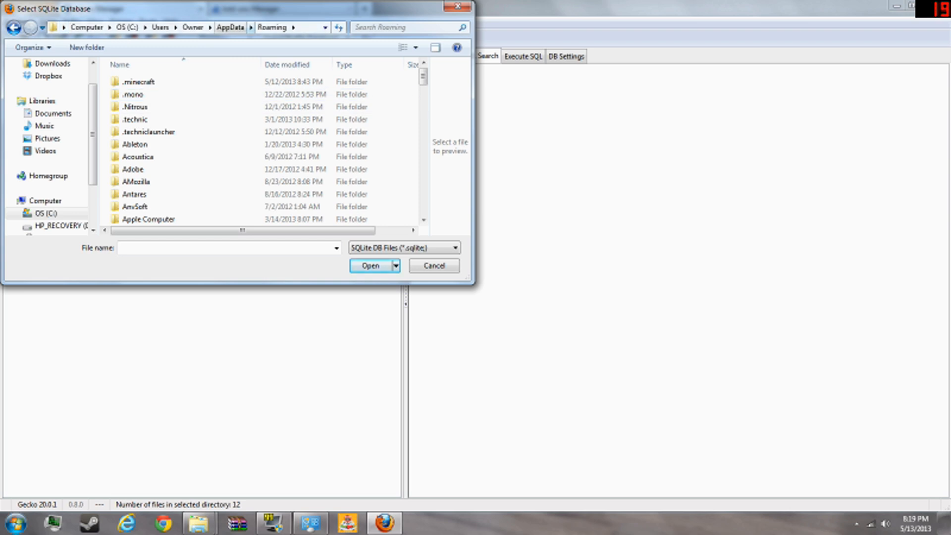
click(251, 28)
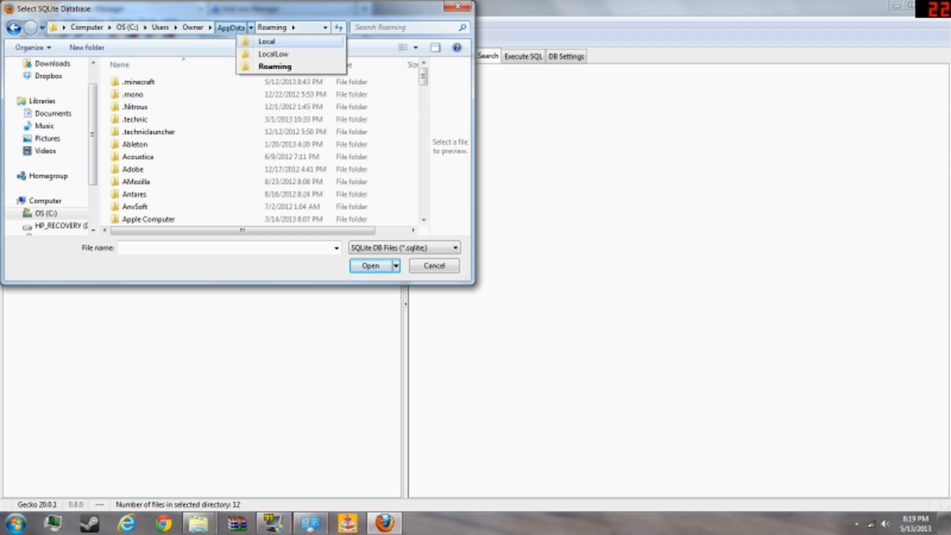
click(266, 41)
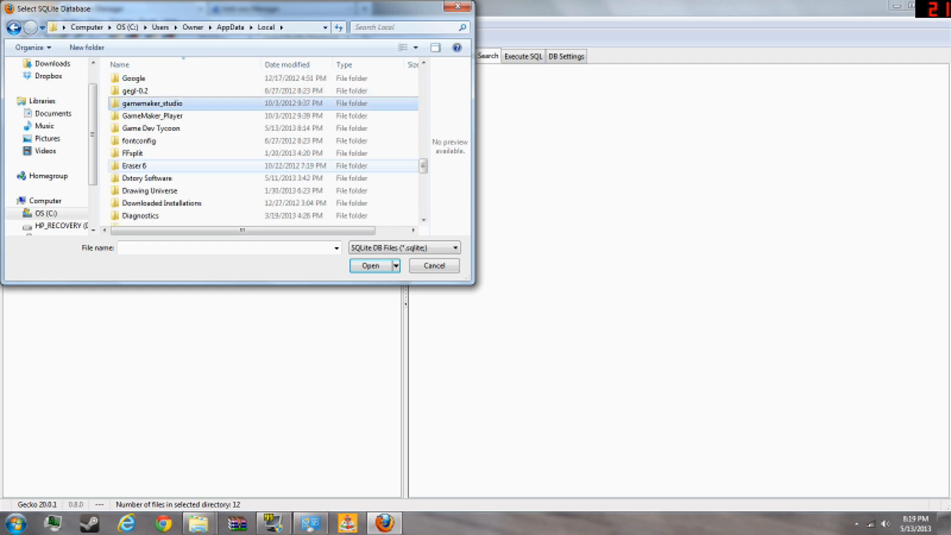
double_click(151, 128)
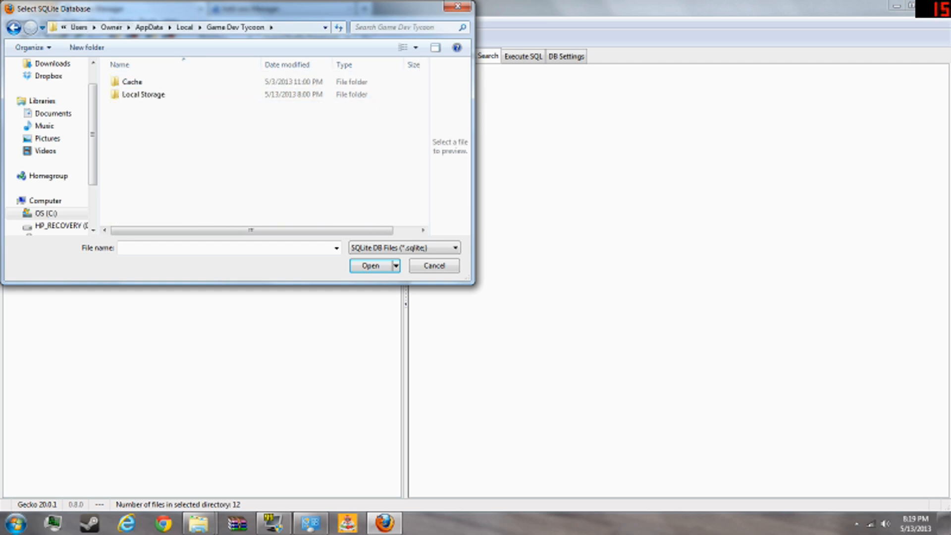
mouse_move(141, 94)
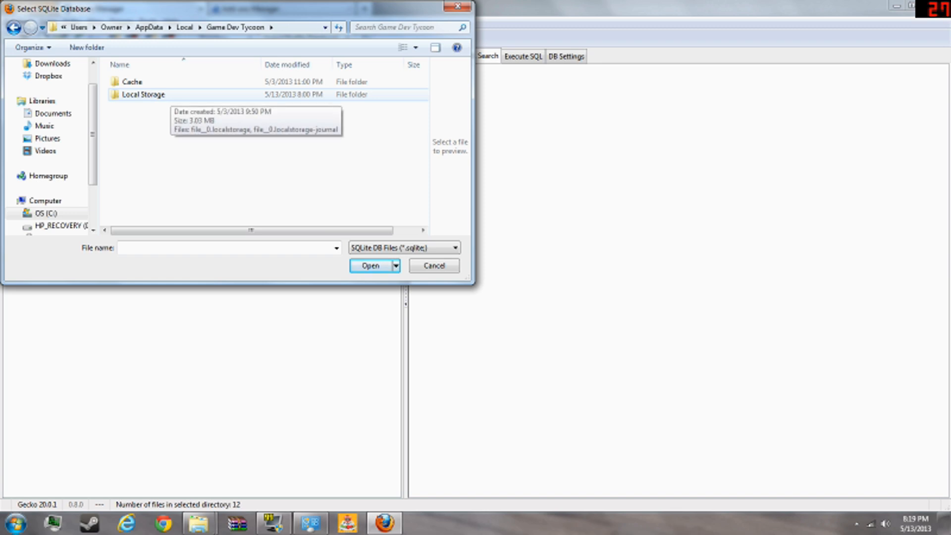
double_click(143, 95)
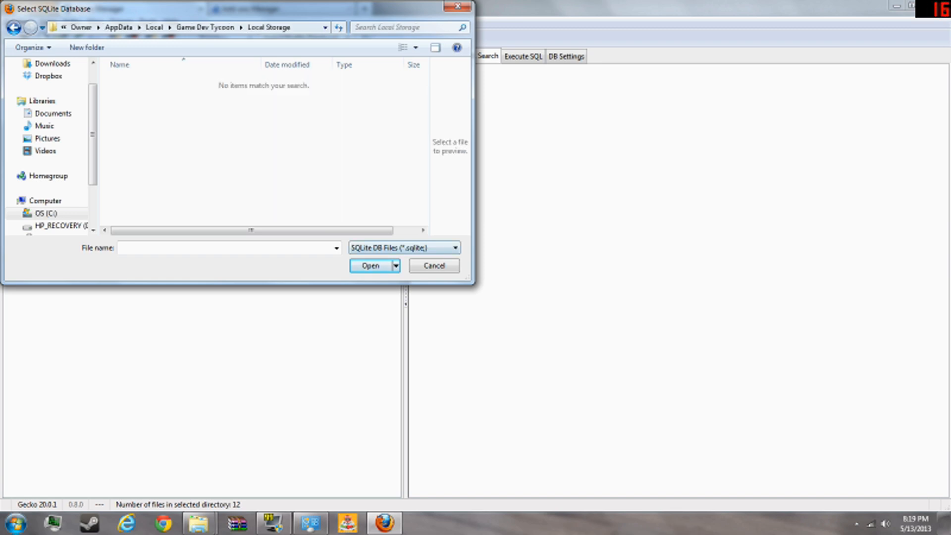
- Show all file types and open file__0.localstorage, listing ItemTable's rows
click(455, 248)
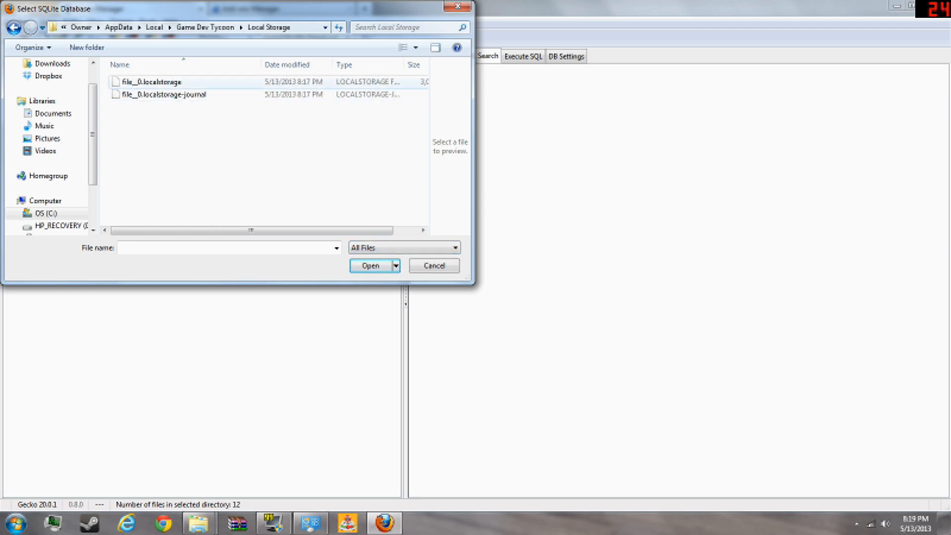
mouse_move(148, 82)
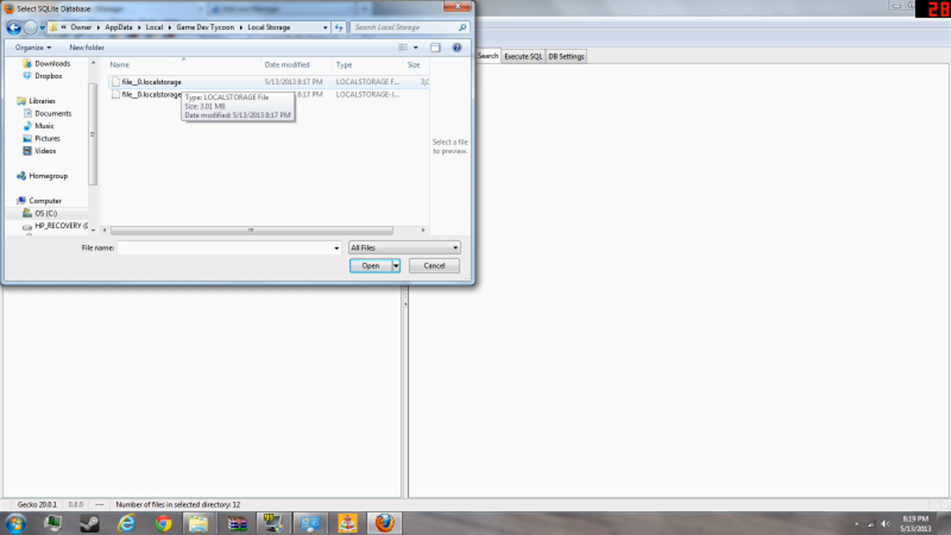
click(158, 82)
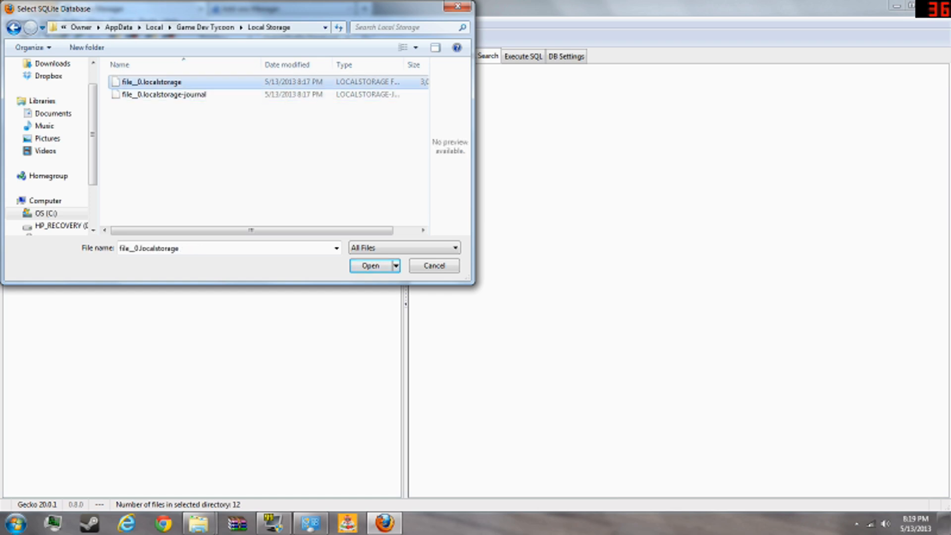
click(370, 265)
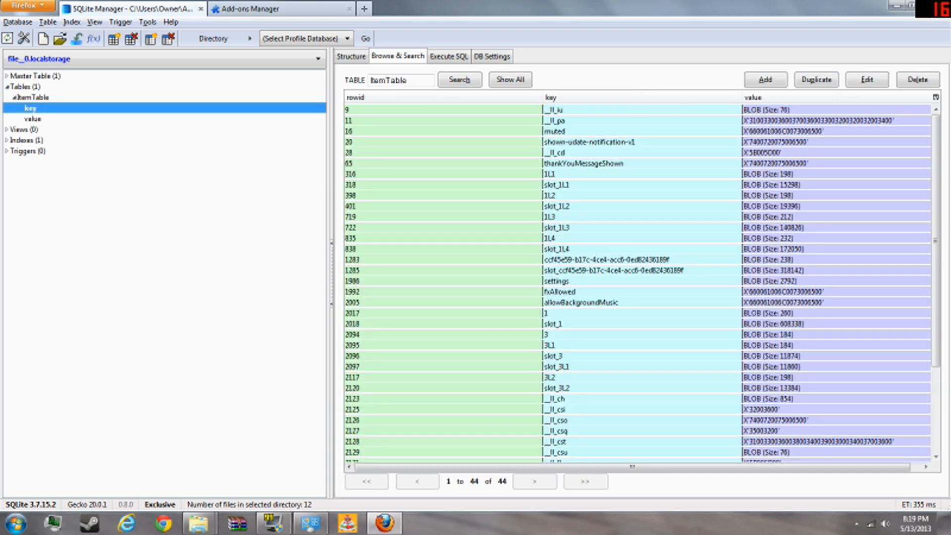
- Edit the slot_2 row and start saving its 11850-byte blob value to a file
scroll(down, 3)
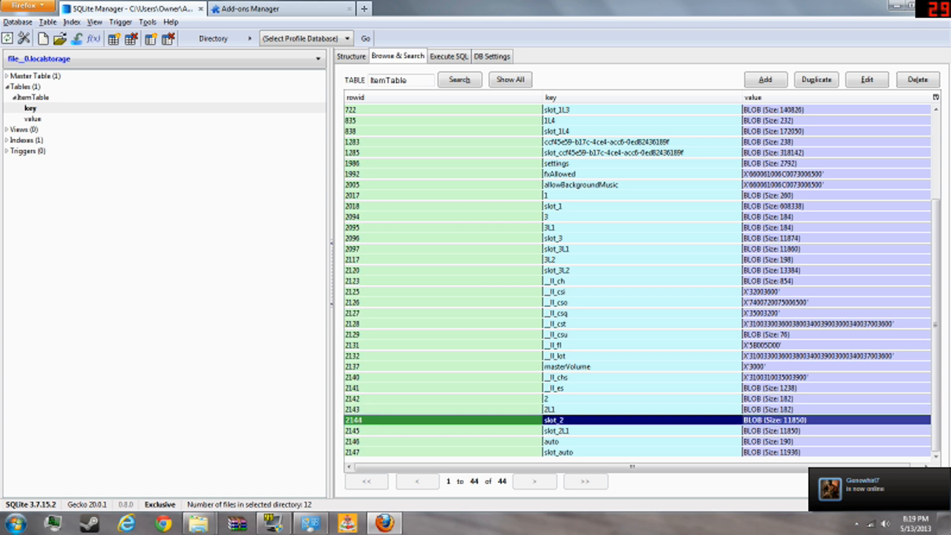
right_click(558, 420)
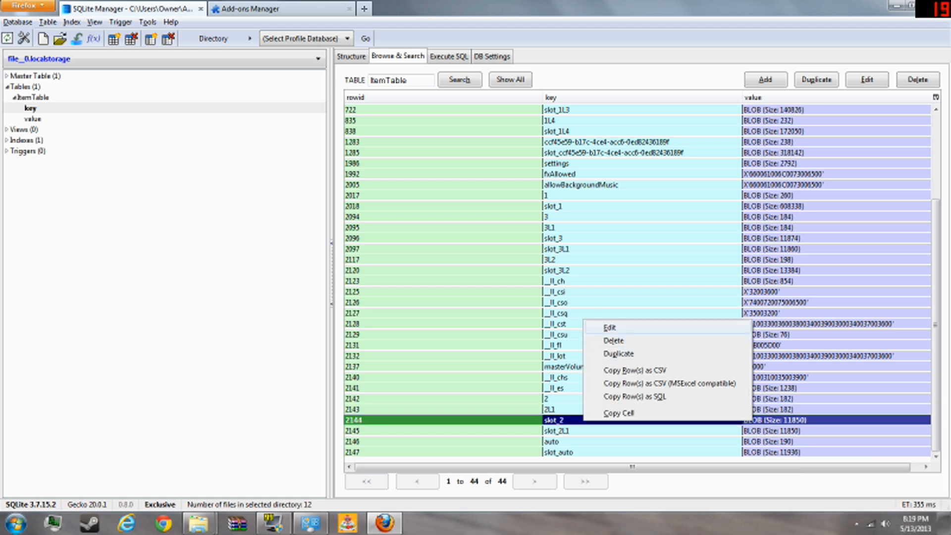
click(610, 327)
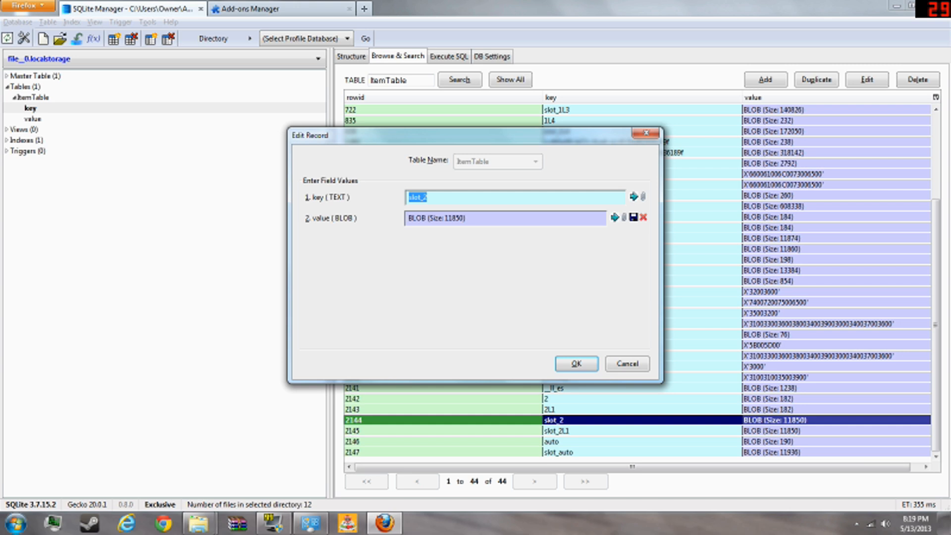
mouse_move(634, 217)
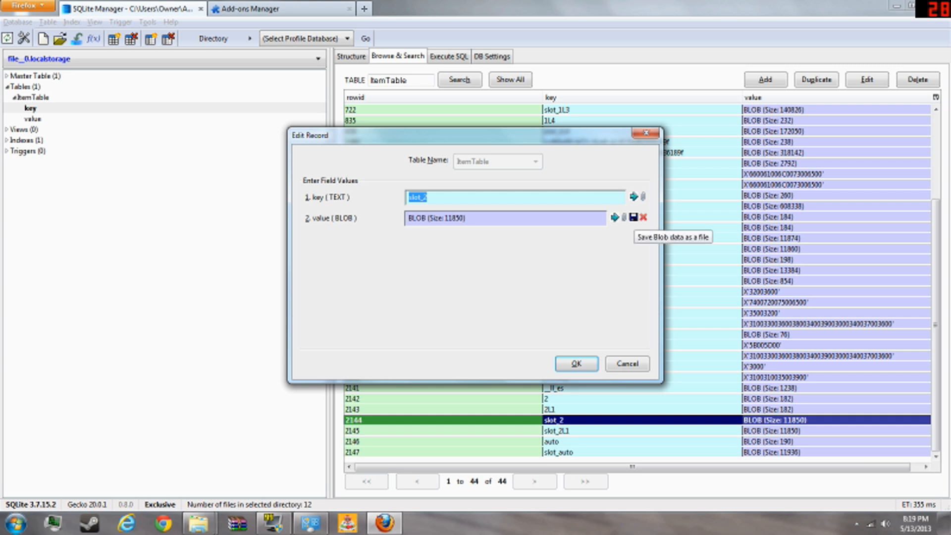
click(631, 217)
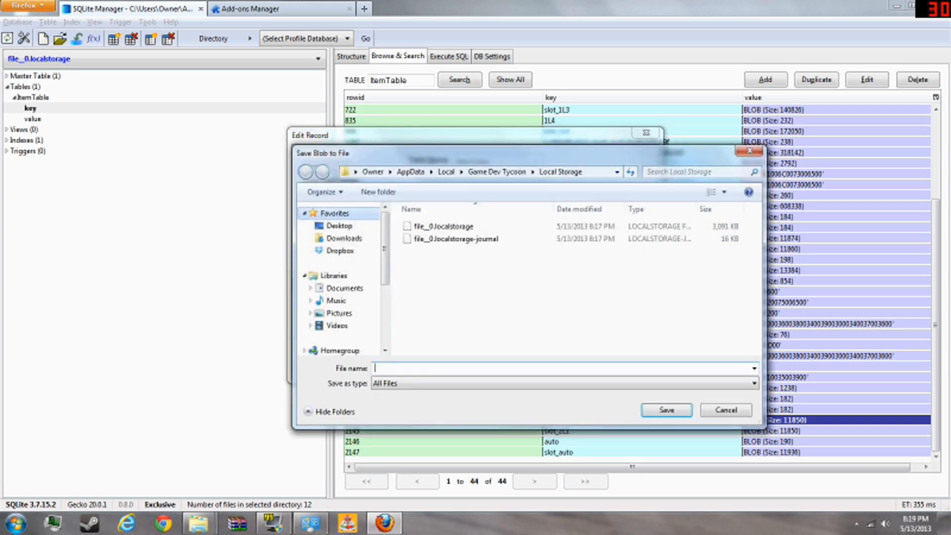
- Save the blob on the Desktop as a file named slot_2
click(339, 225)
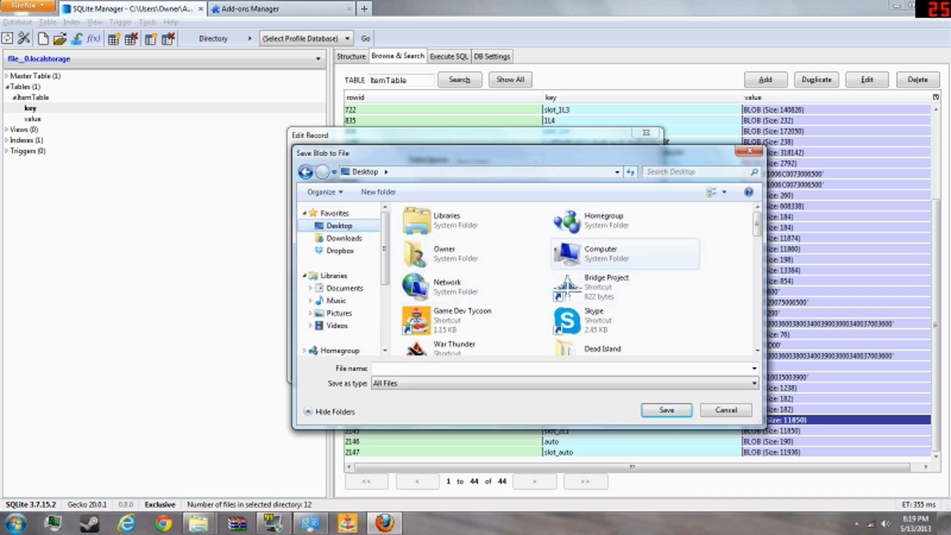
scroll(down, 3)
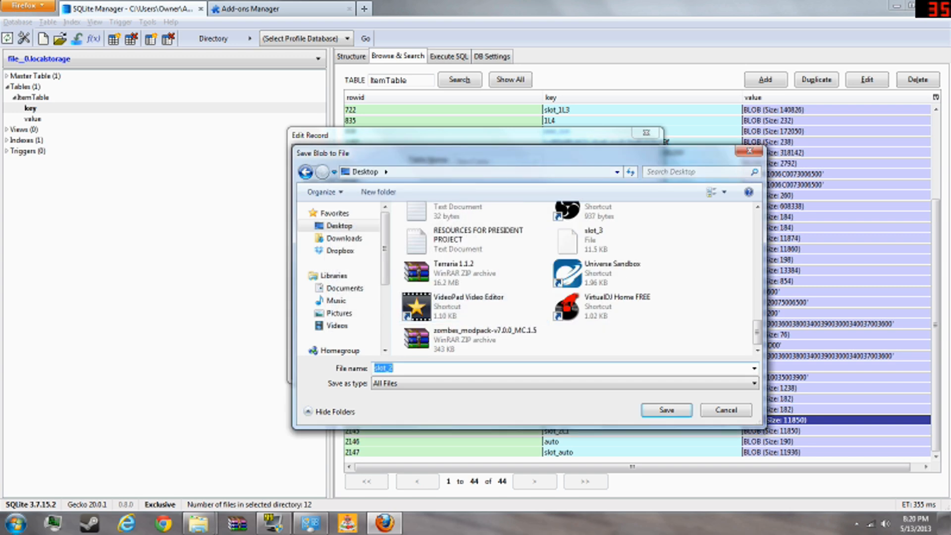
click(666, 410)
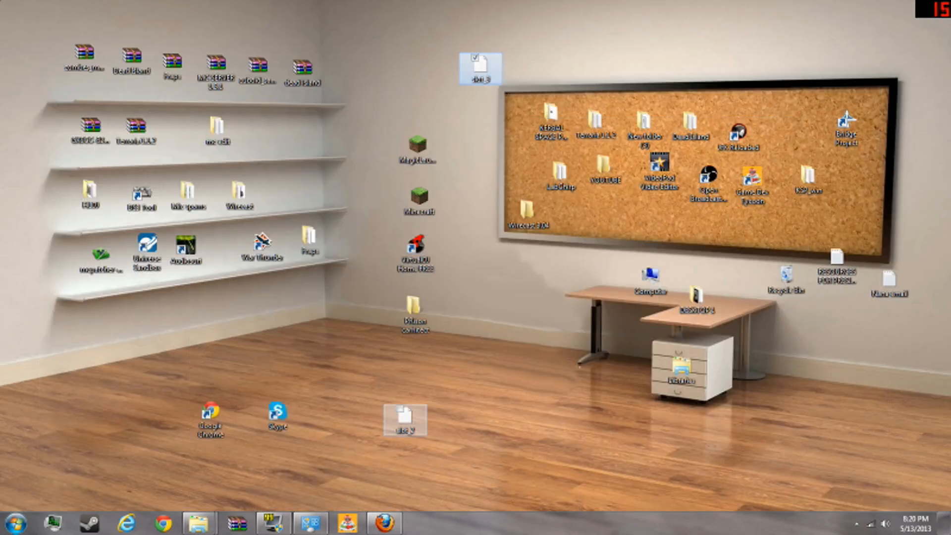
- Open the desktop slot_2 file with Edit with Notepad++
right_click(405, 418)
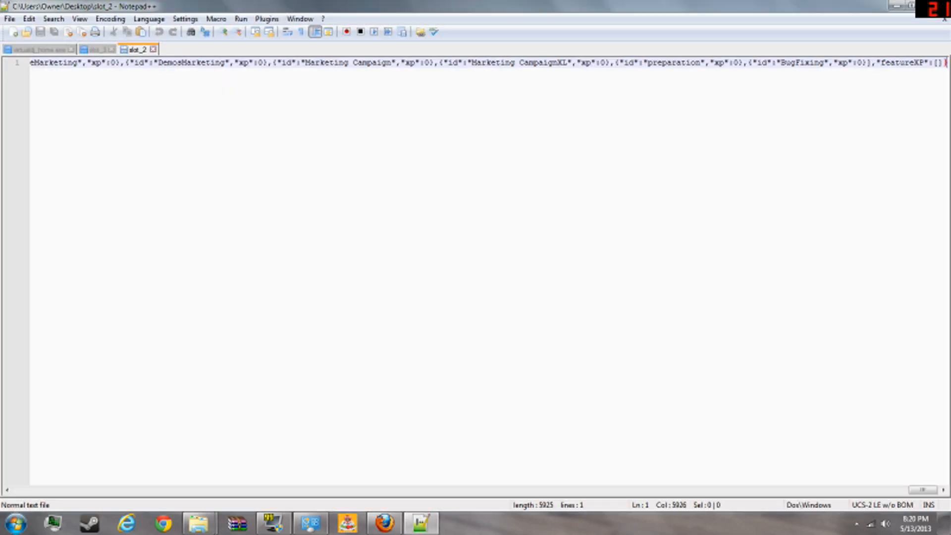
- Find 'cash' in the save and select the 70000 amount to overwrite with a larger value
key(ctrl+f)
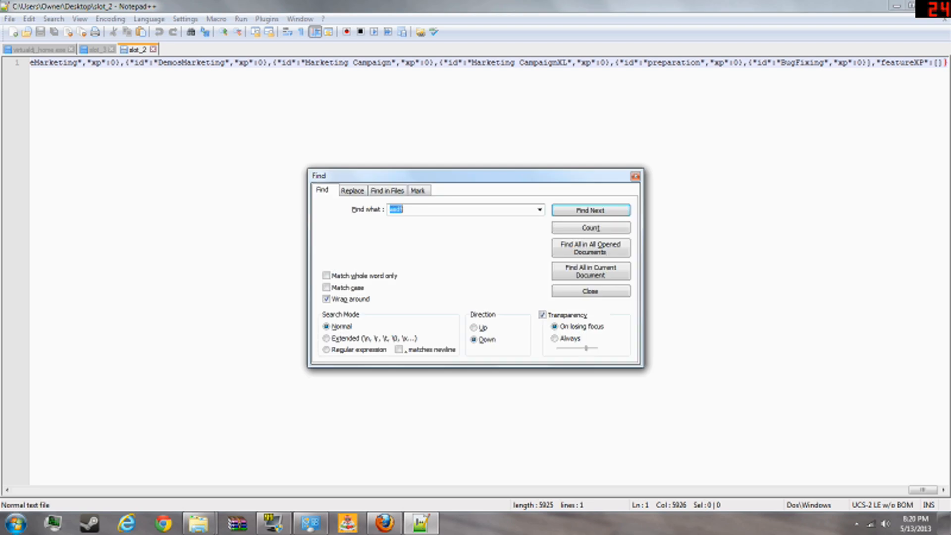
text(cash)
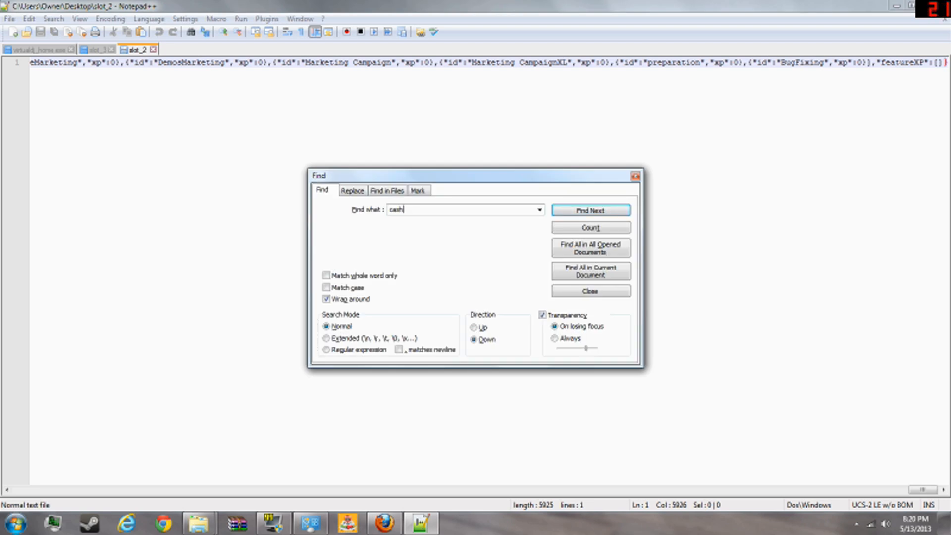
click(589, 210)
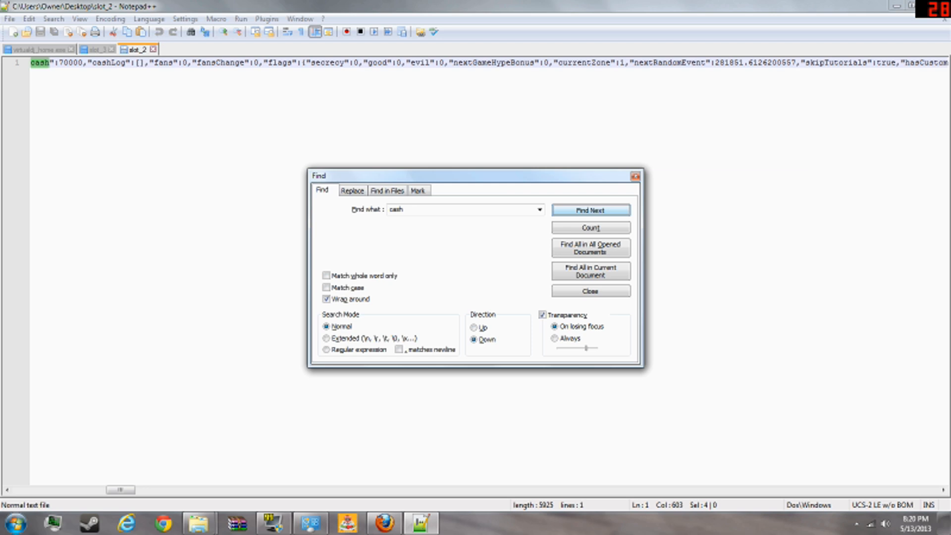
click(589, 209)
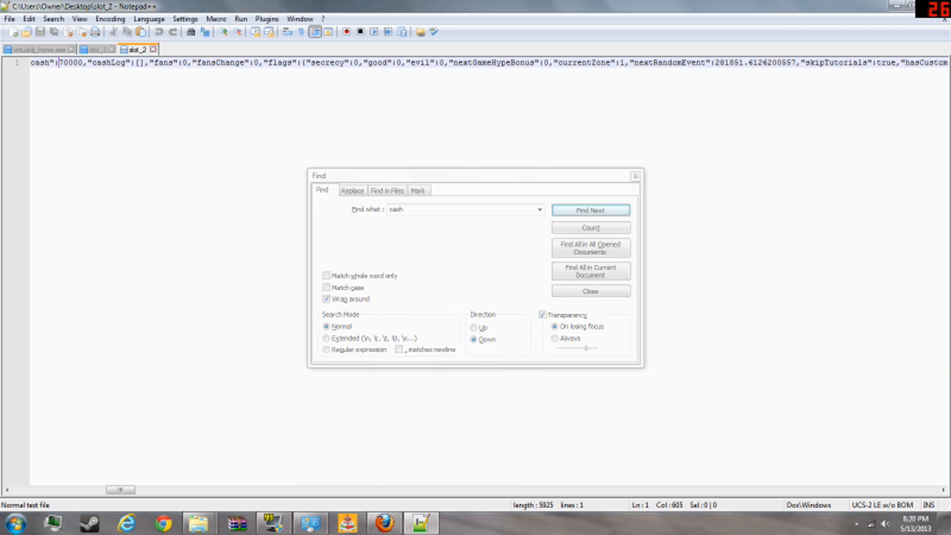
click(588, 210)
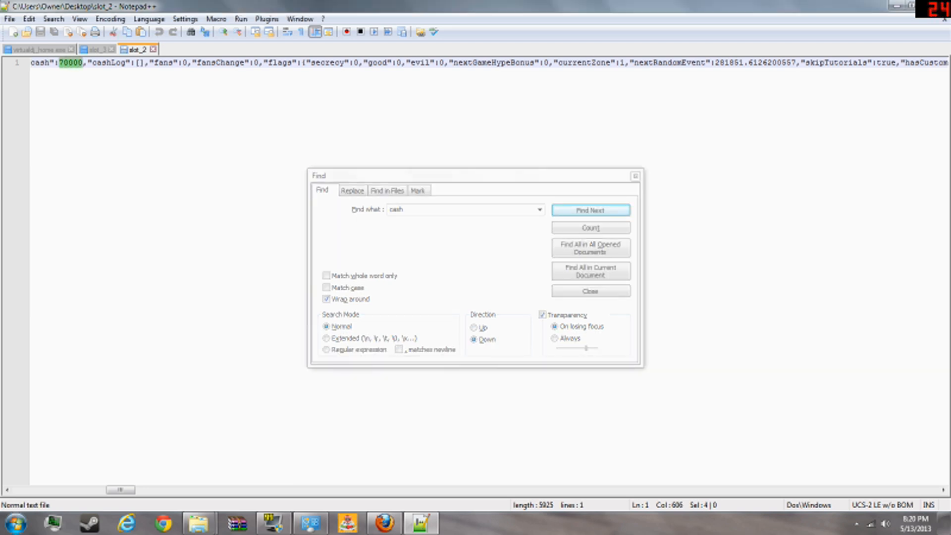
click(589, 210)
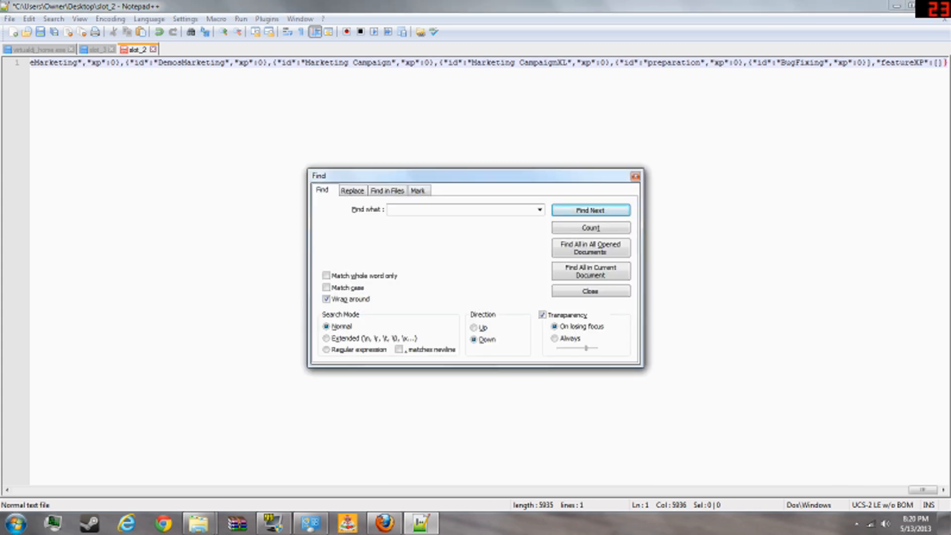
- Search for 'Player54', close the Find dialog and save the edited slot_2 file
text(Player)
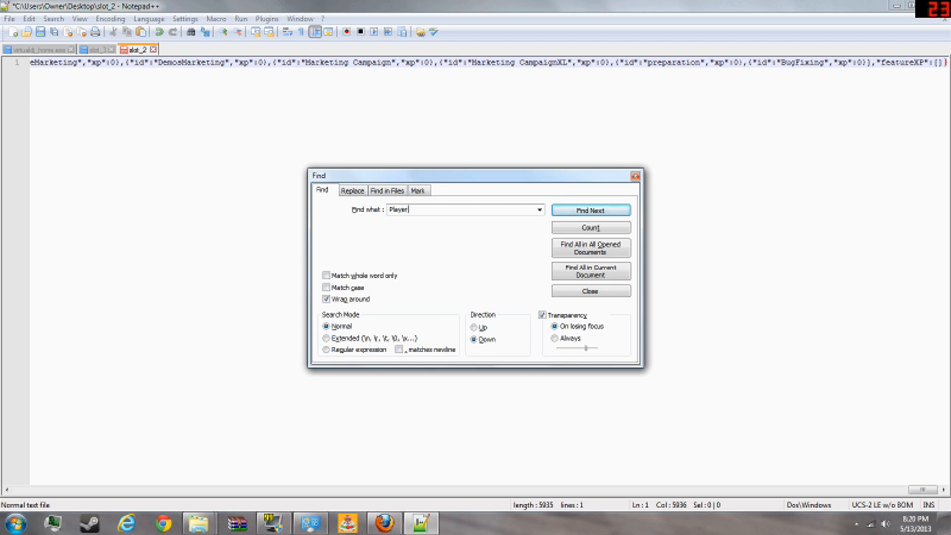
text(54)
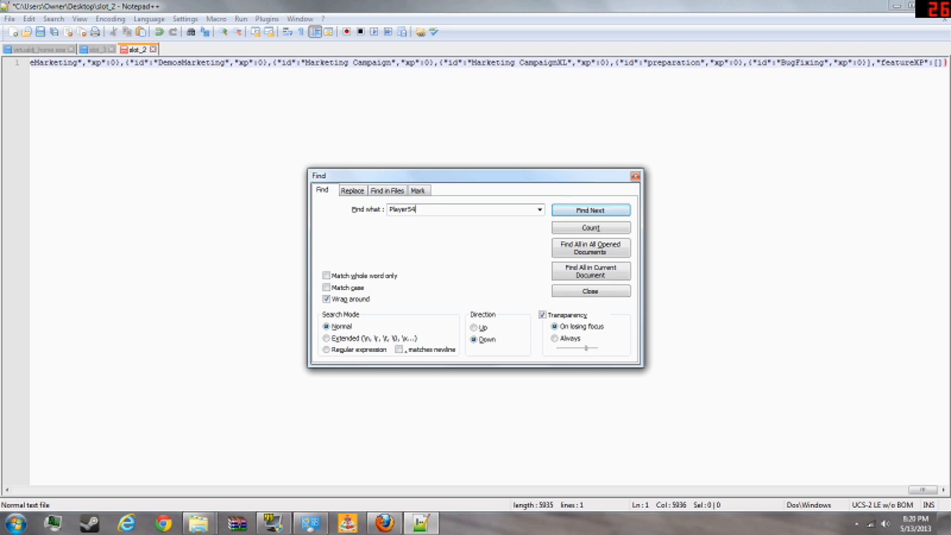
click(590, 209)
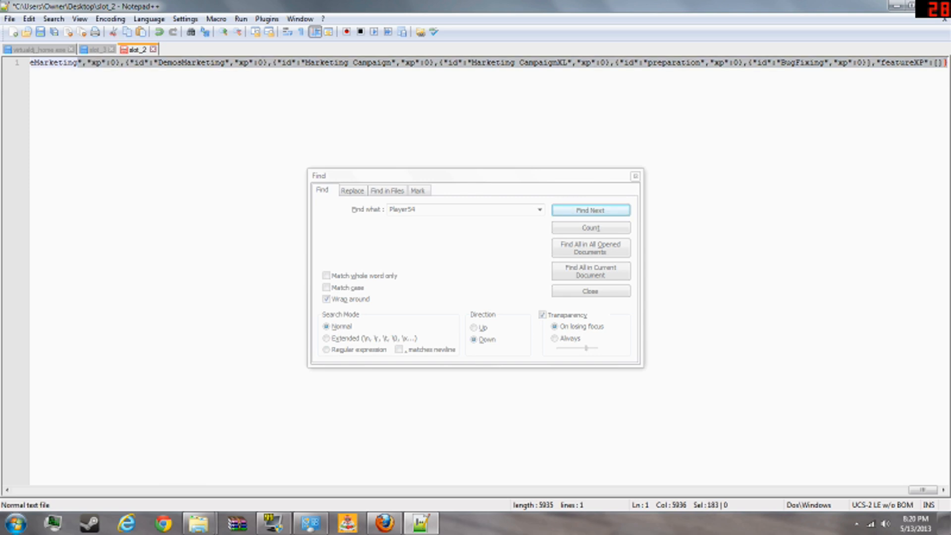
click(588, 291)
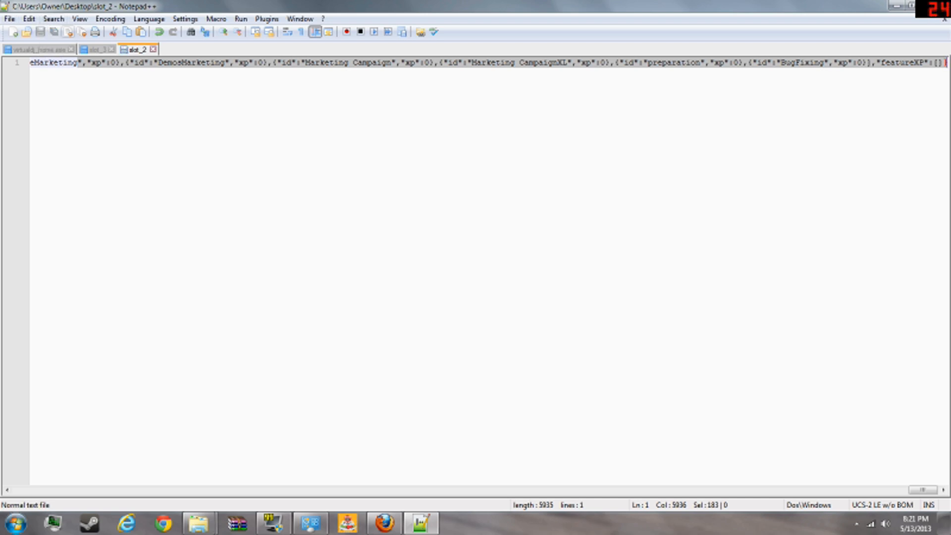
mouse_move(383, 523)
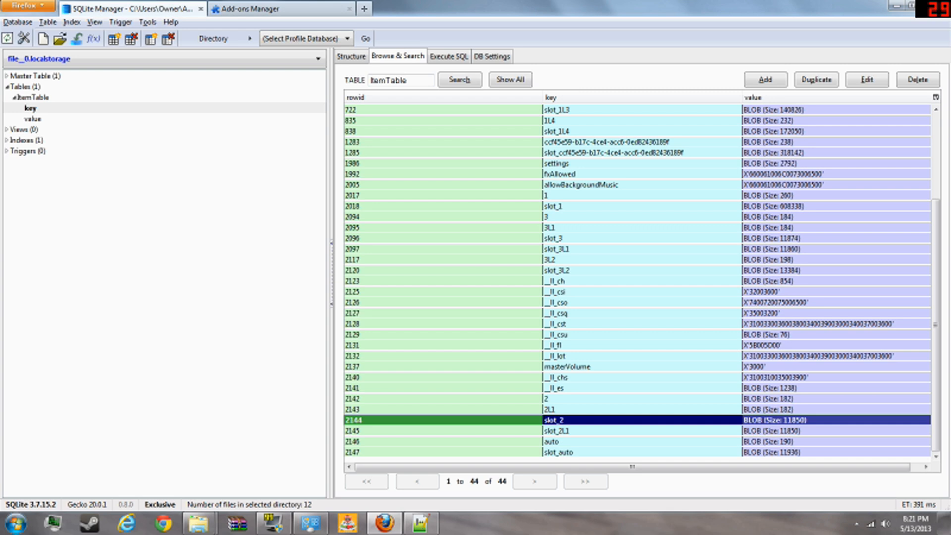
- Edit the slot_2 record and load the desktop slot_2 file as its value
right_click(558, 420)
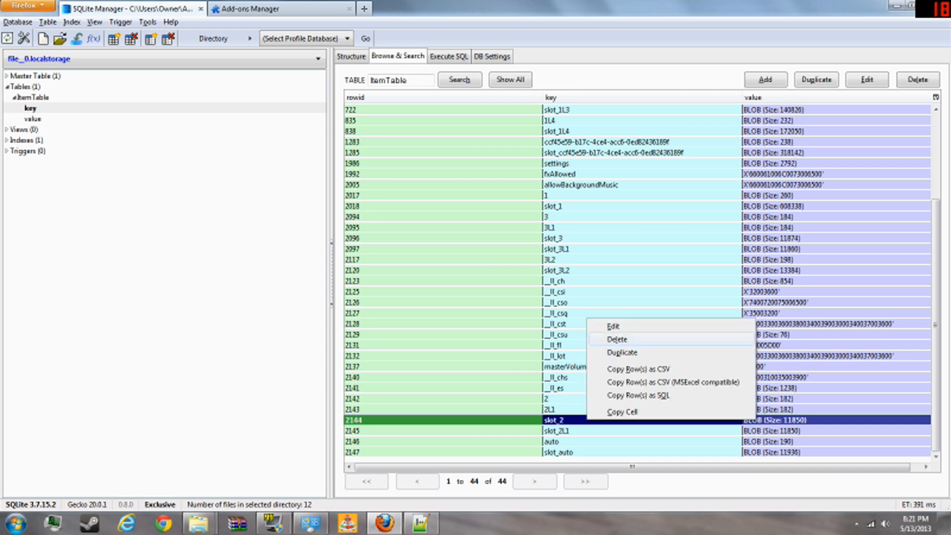
click(613, 326)
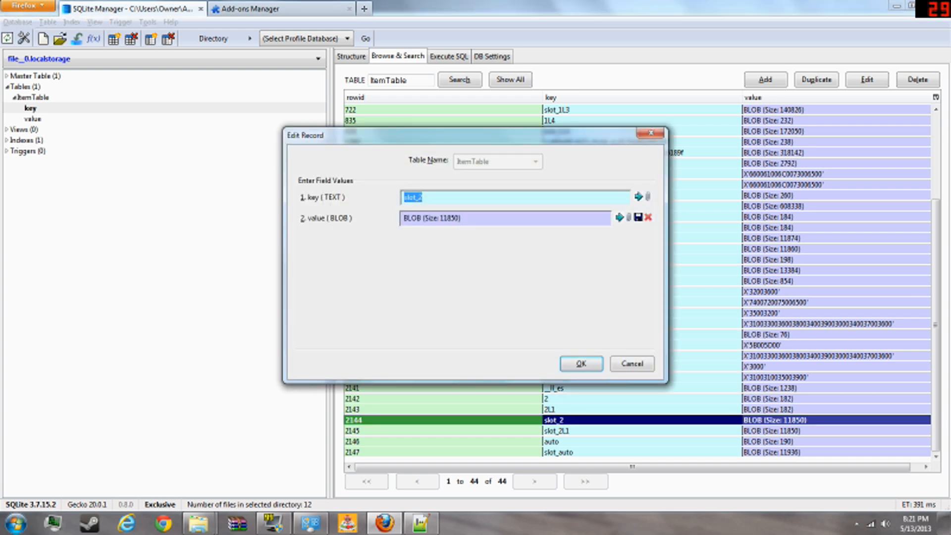
mouse_move(628, 217)
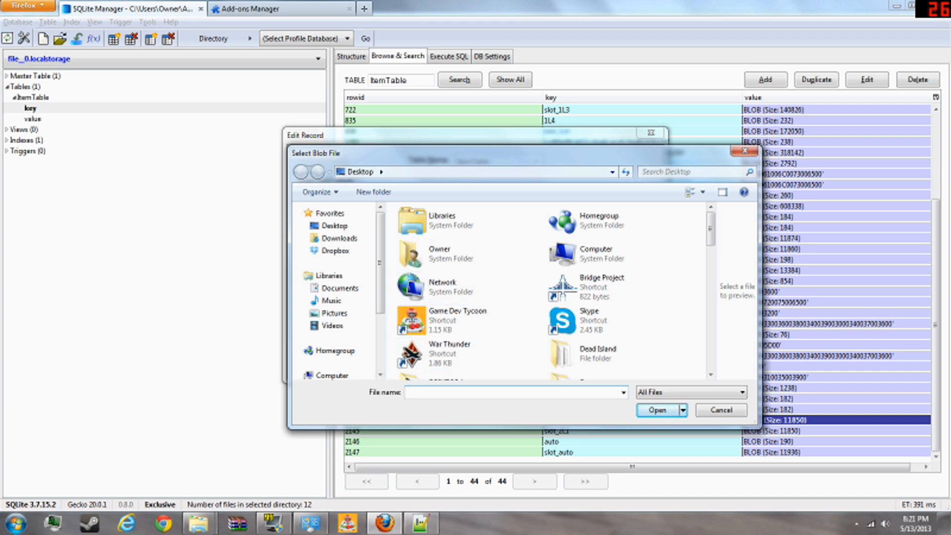
text(slot_2)
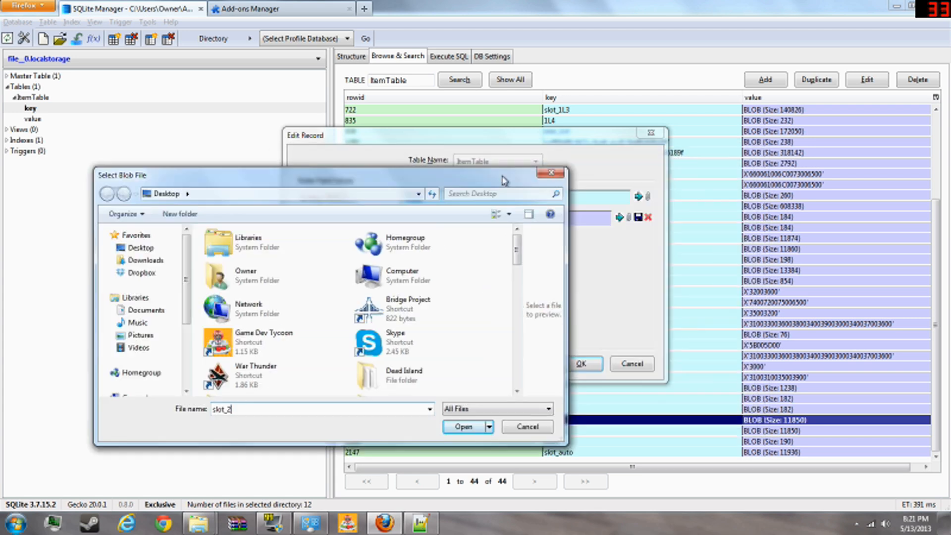
click(463, 426)
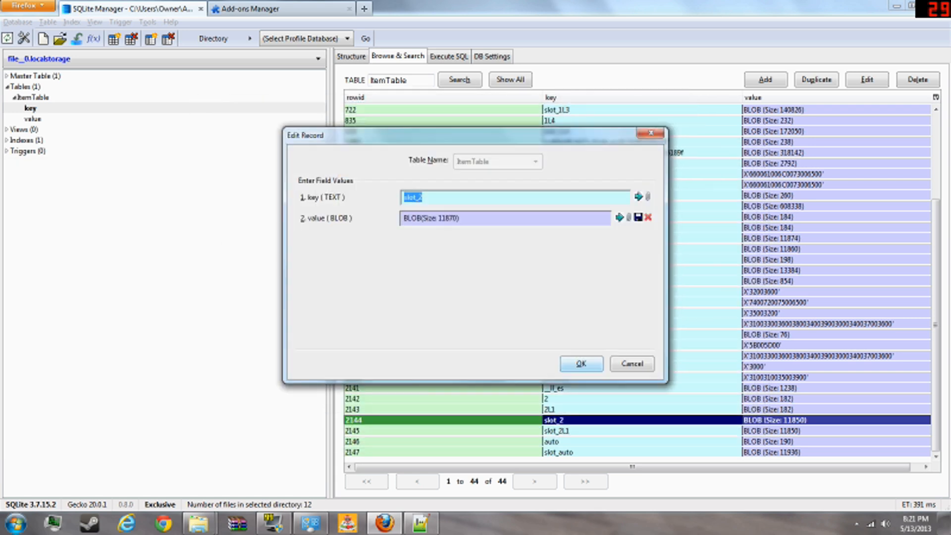
- Confirm the UPDATE to the 11870-byte value and dismiss the follow-up messages
click(579, 364)
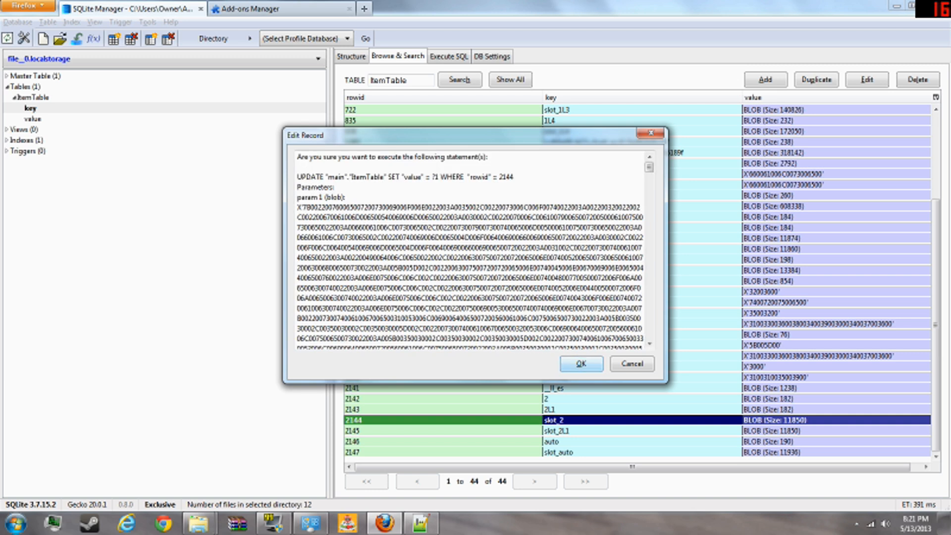
click(580, 364)
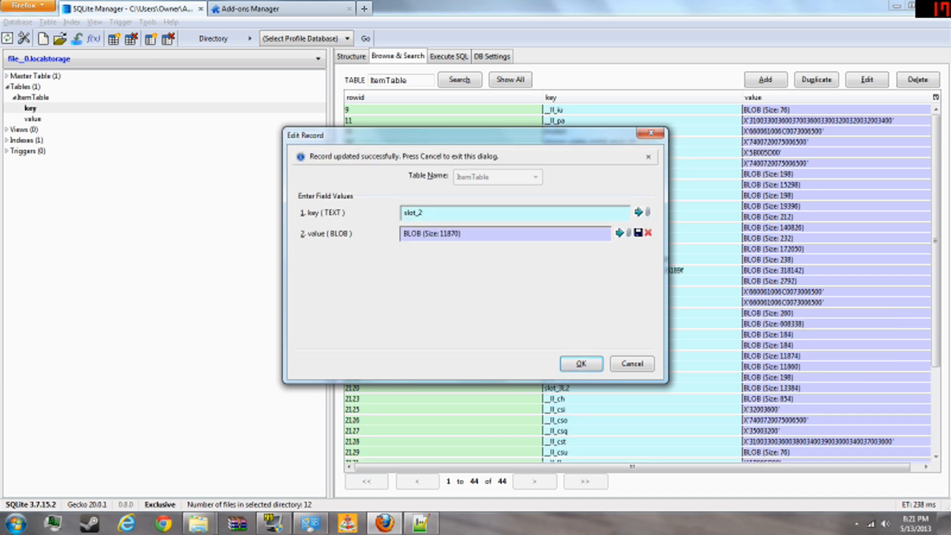
click(580, 364)
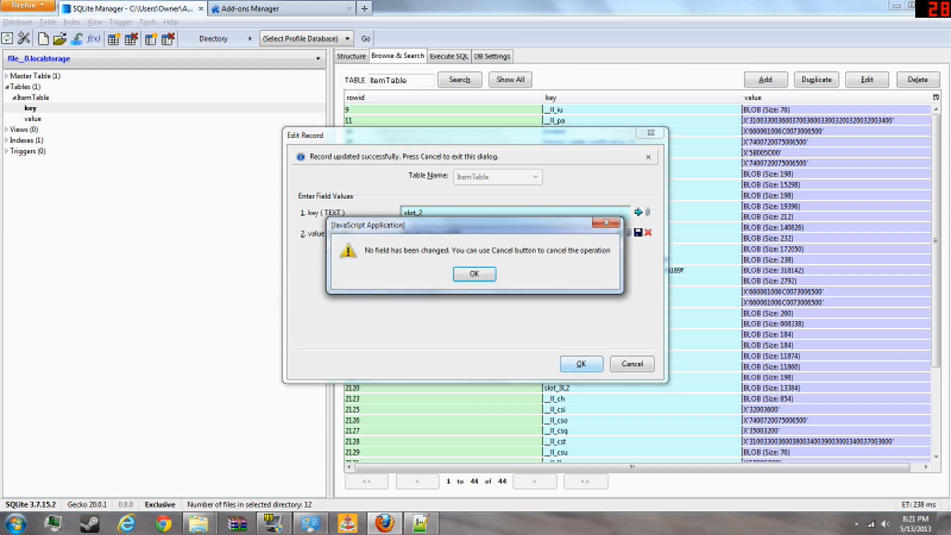
click(474, 273)
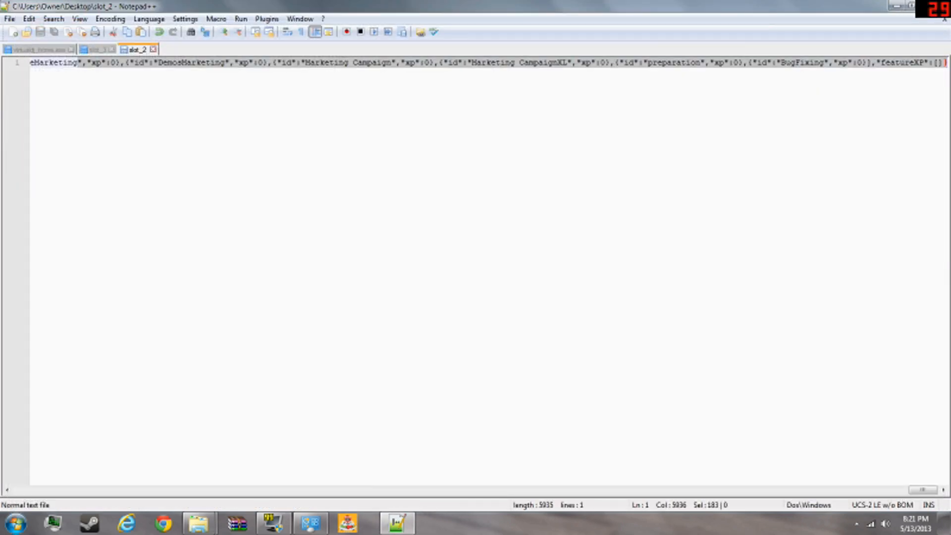
- Close Notepad++ with the edited slot_2 file, returning to the Windows desktop
click(922, 5)
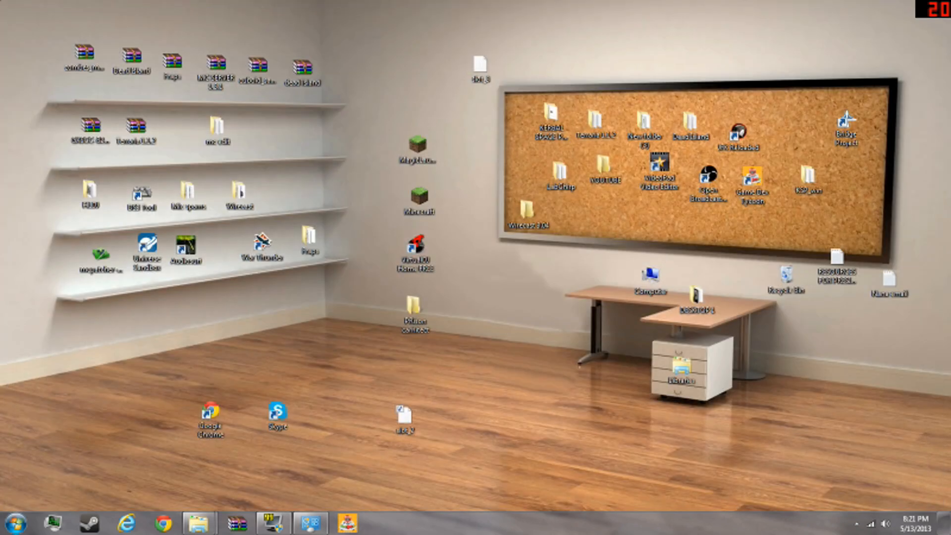
mouse_move(345, 523)
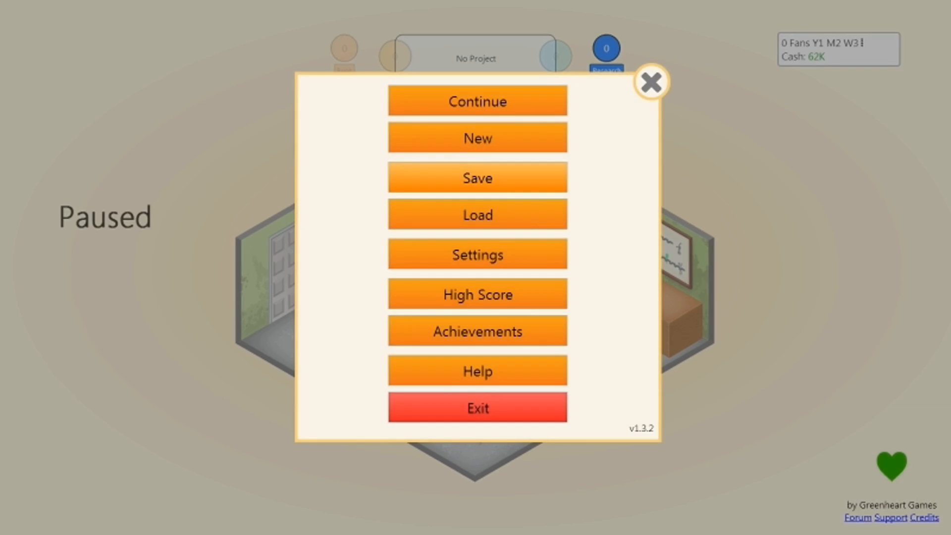
- Load the edited slot_2 save from the pause menu, bringing cash to 123,019,823.1M
click(477, 214)
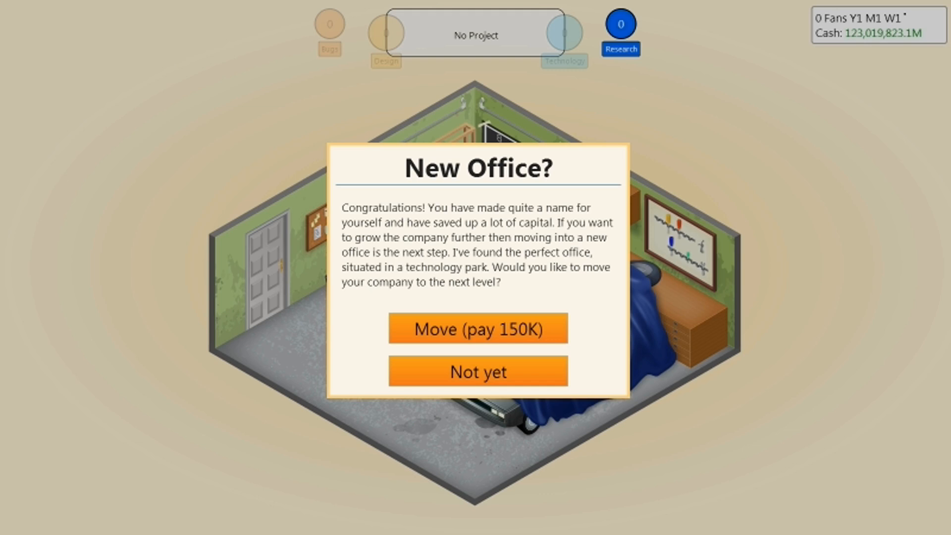
- Accept the New Office move for 150K and dismiss the welcome message, leaving 123,019,822.8M cash
click(477, 328)
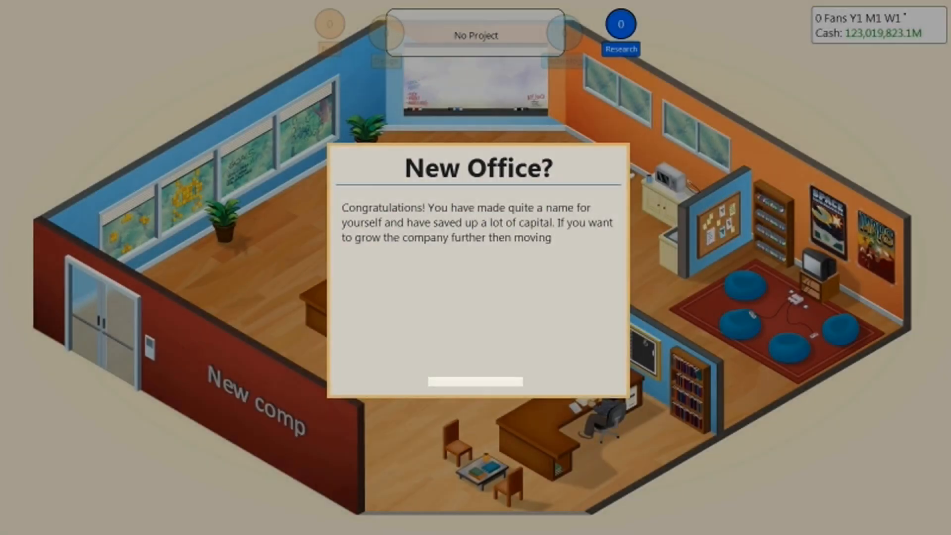
click(476, 383)
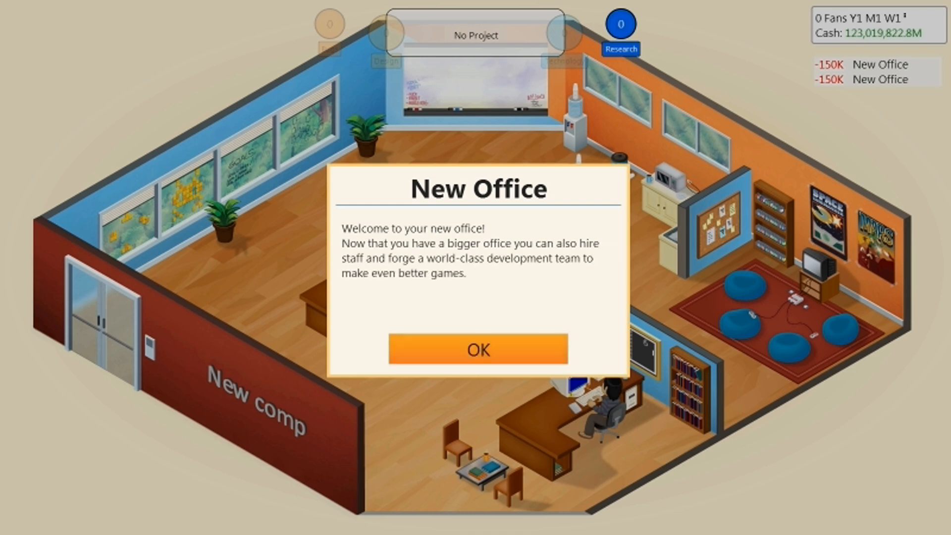
click(478, 350)
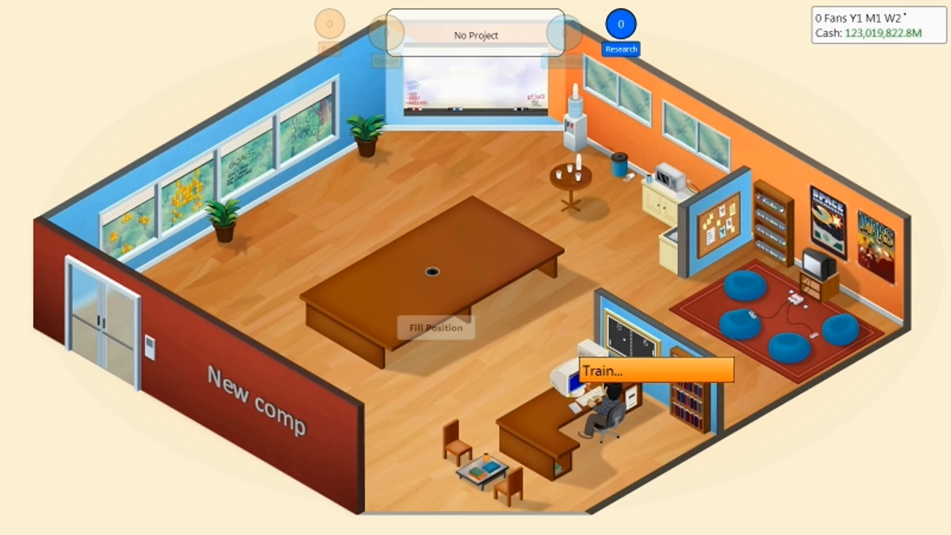
click(658, 371)
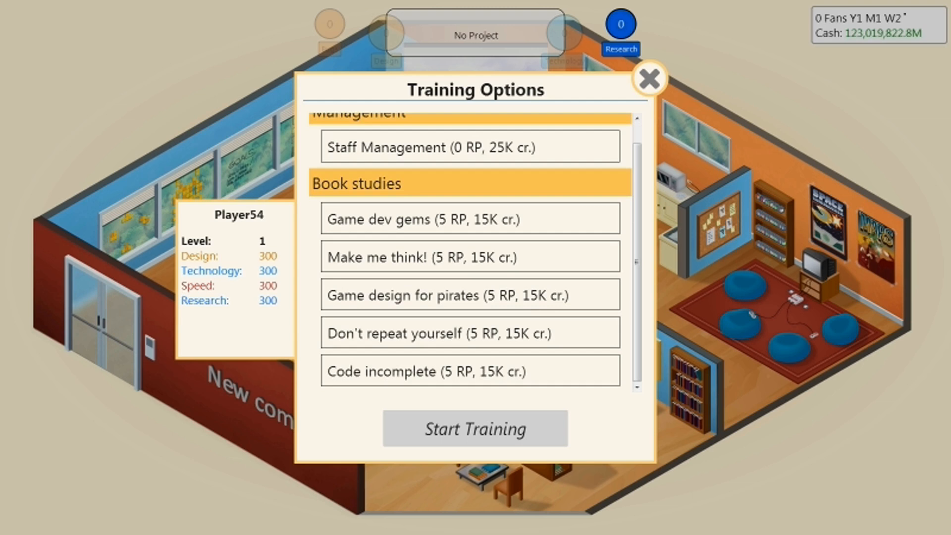
scroll(up, 3)
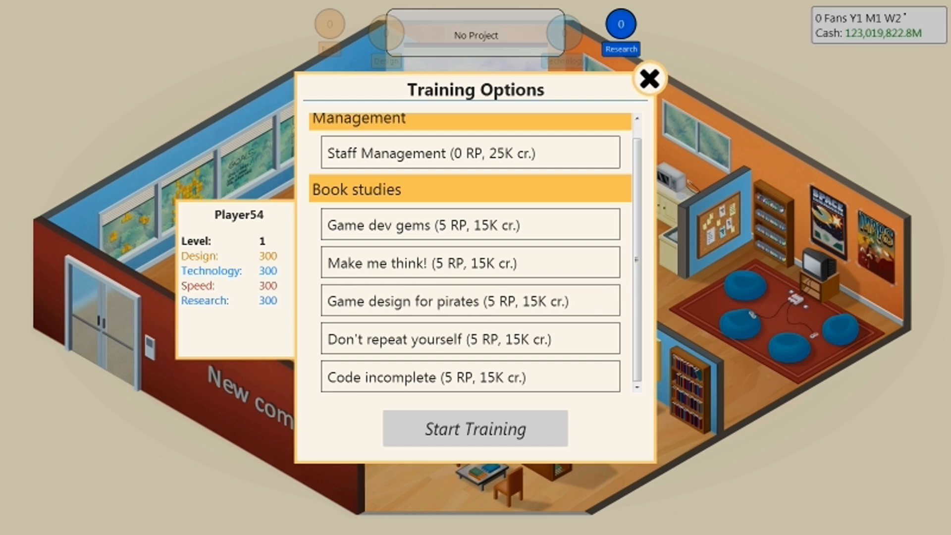
click(649, 79)
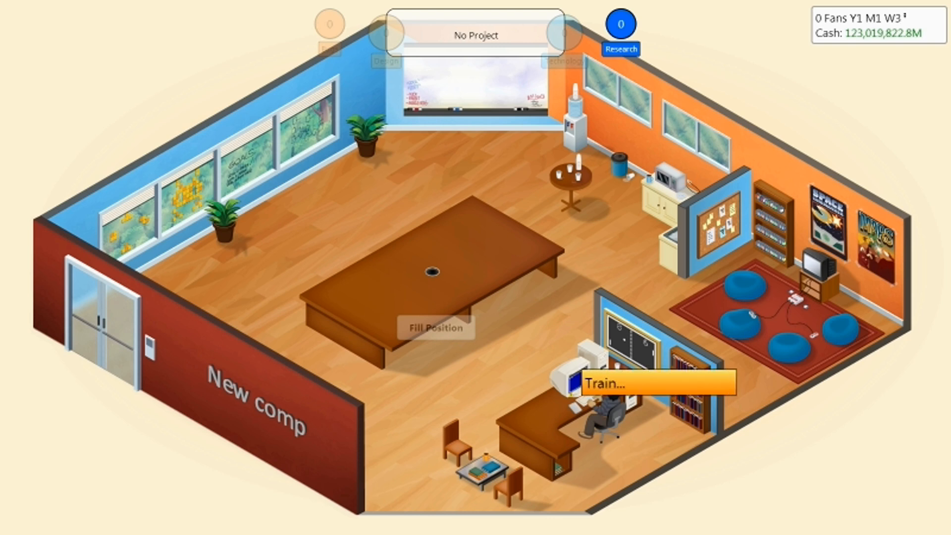
click(656, 384)
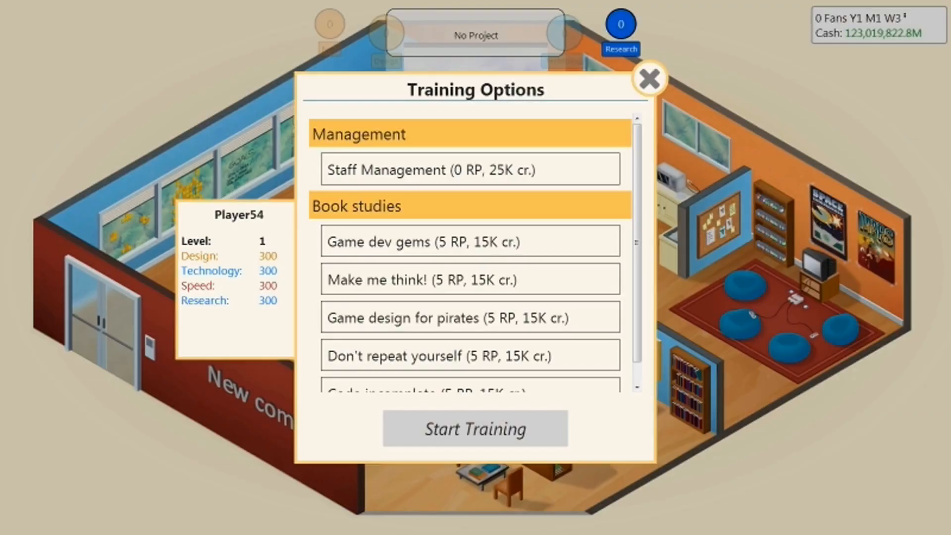
click(650, 79)
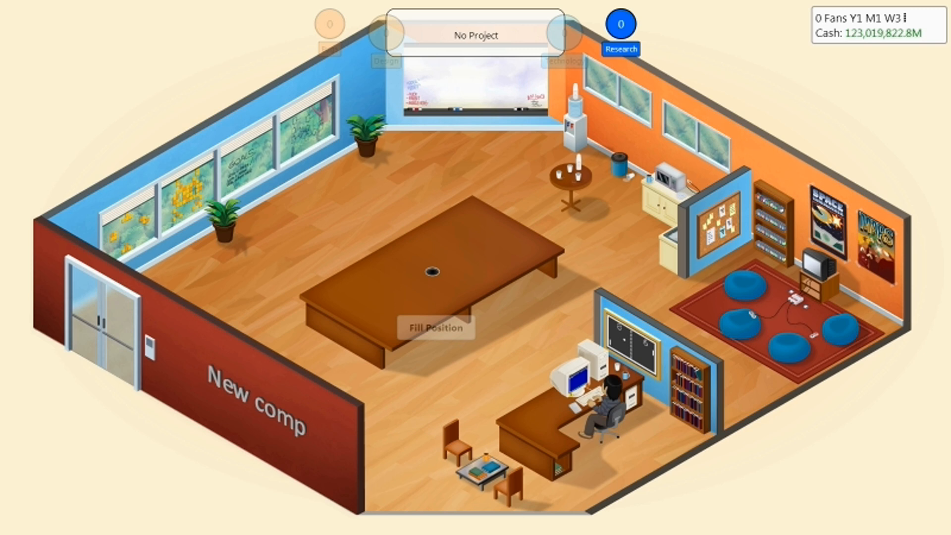